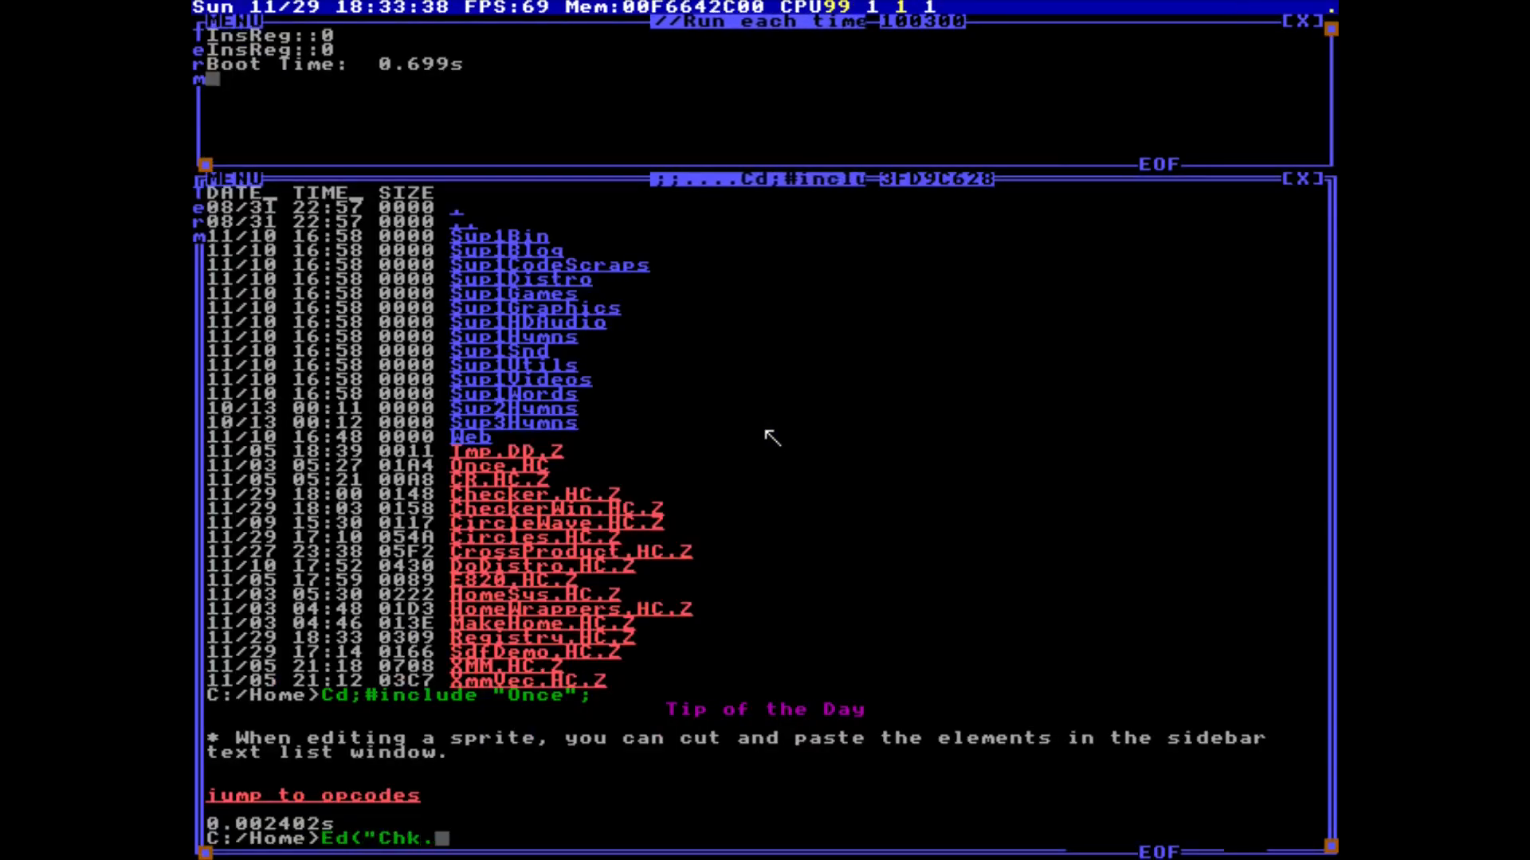
Open Chk.HC and type the loop computing sz, tx, ty and drawing LTRED/WHITE GrRect squares.
key("Enter")
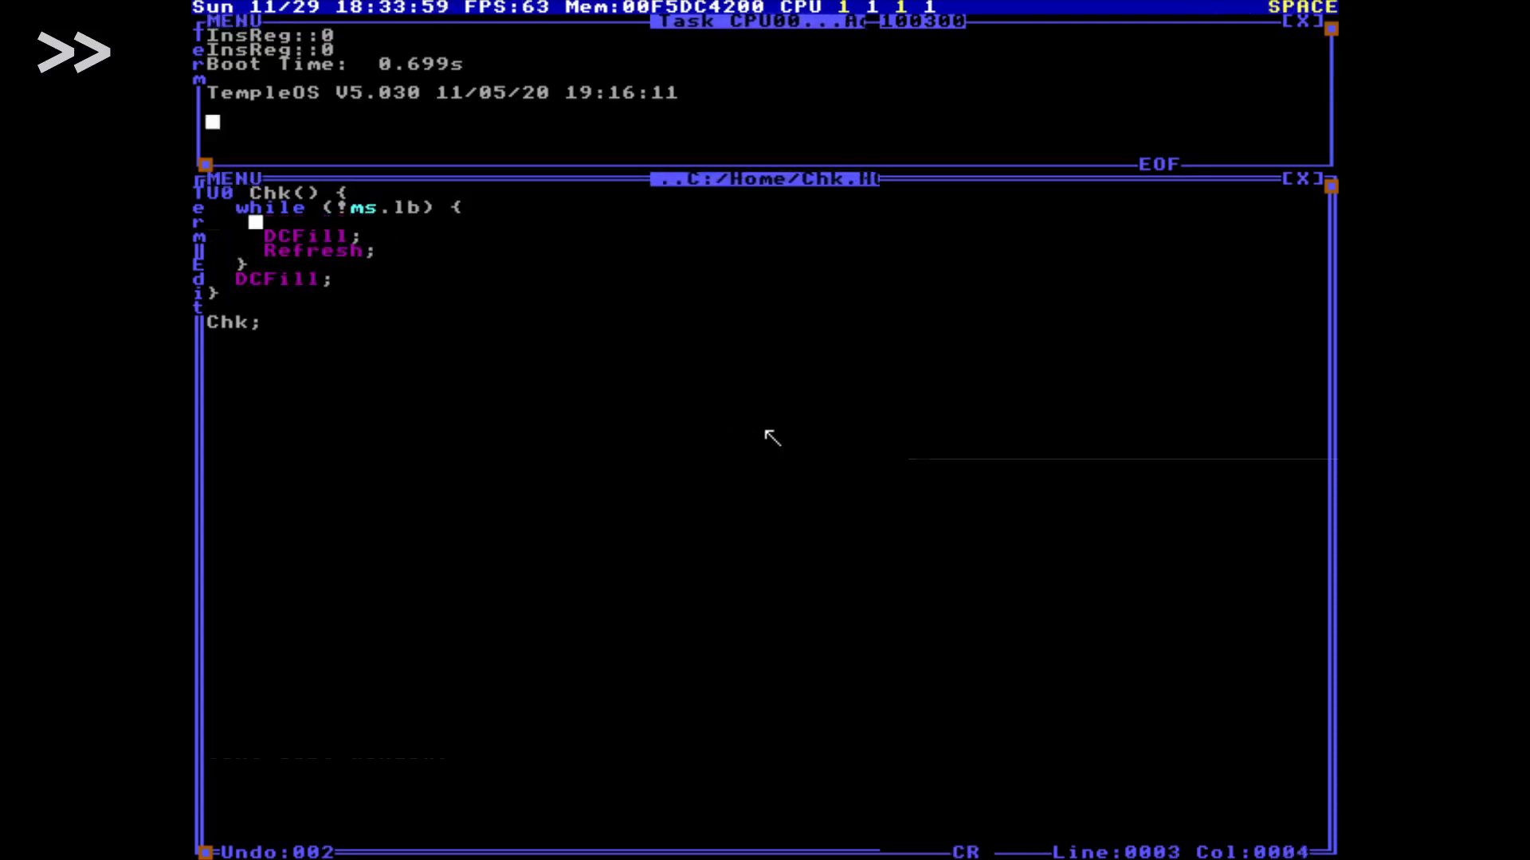
type("F64 sz=(Sin(tS)+1)*32+32,\\n    tx=")
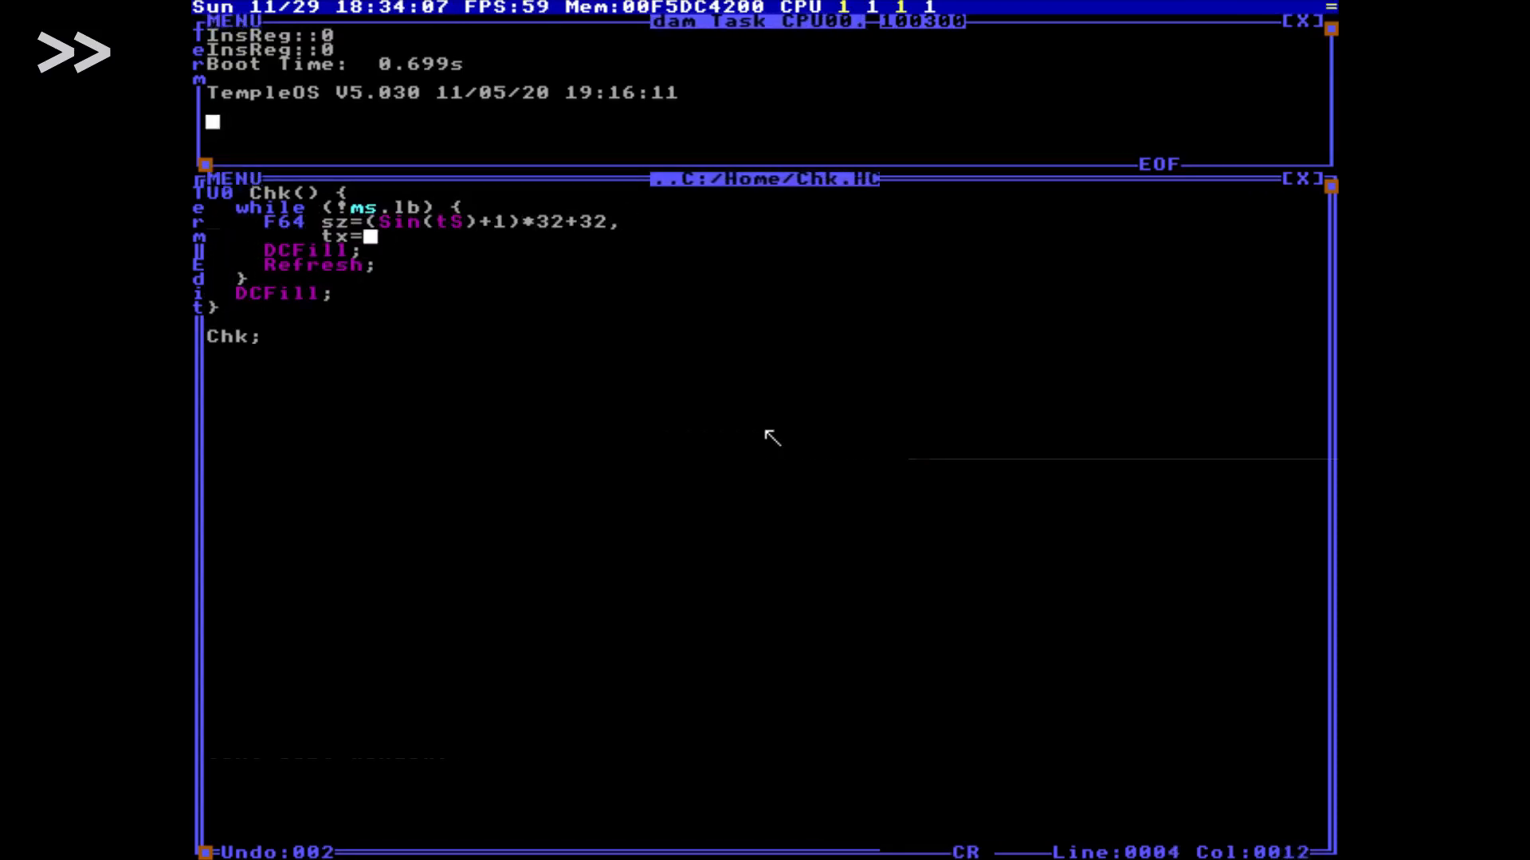
type("GR_WIDTH/sz+3,ty=GR_HEIGHT/sz+1,")
type("for (i=0;i<tx*ty;++i) {")
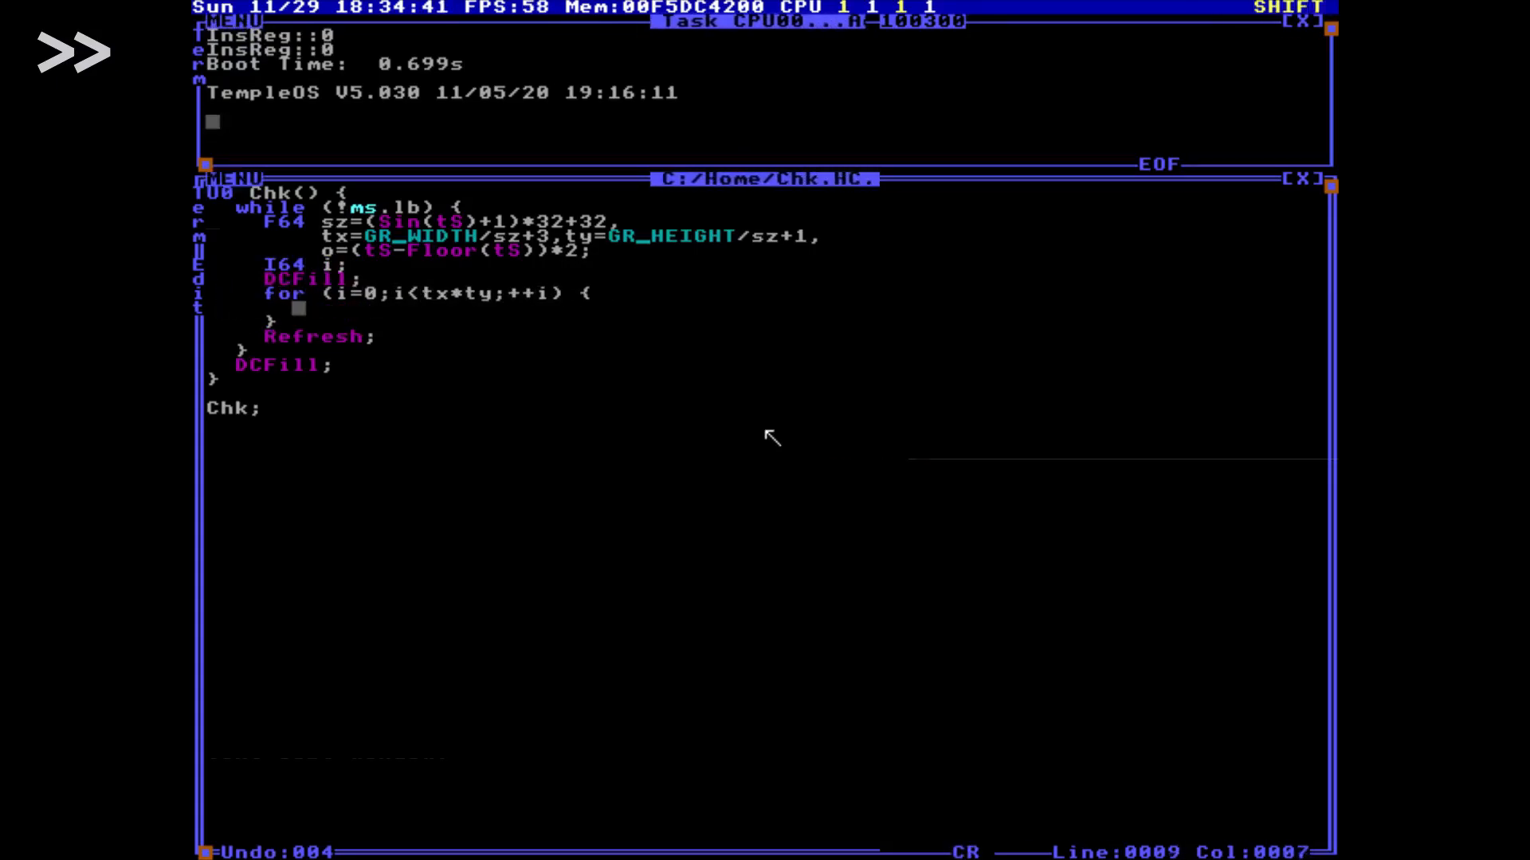
type("I64 x=i%tx,y=i/tx;")
type("GrRect(,(x-o)*sz,y*sz,sz+1,")
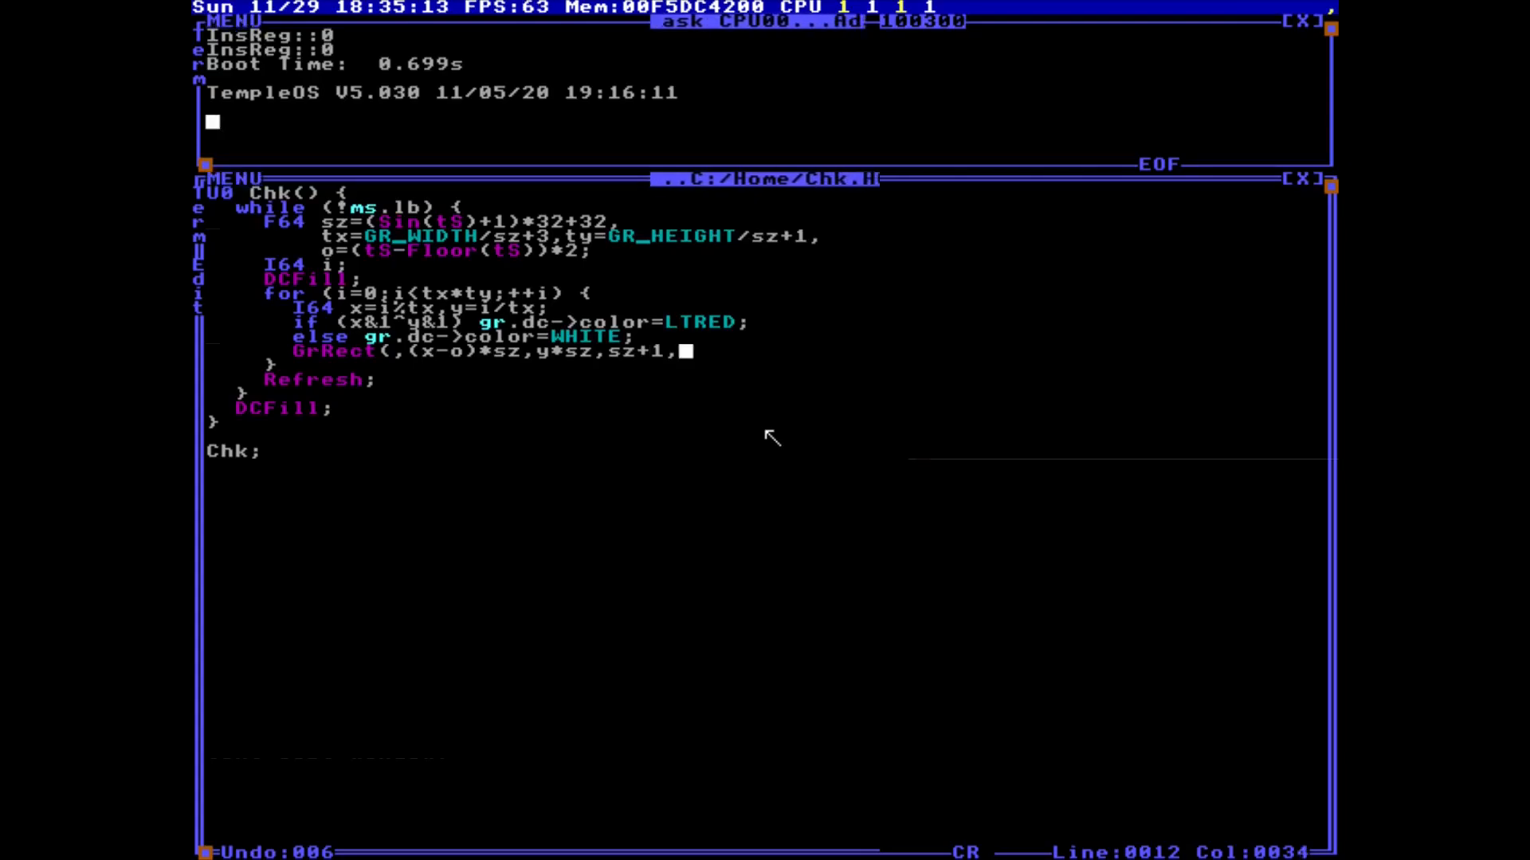
type("sz+1);")
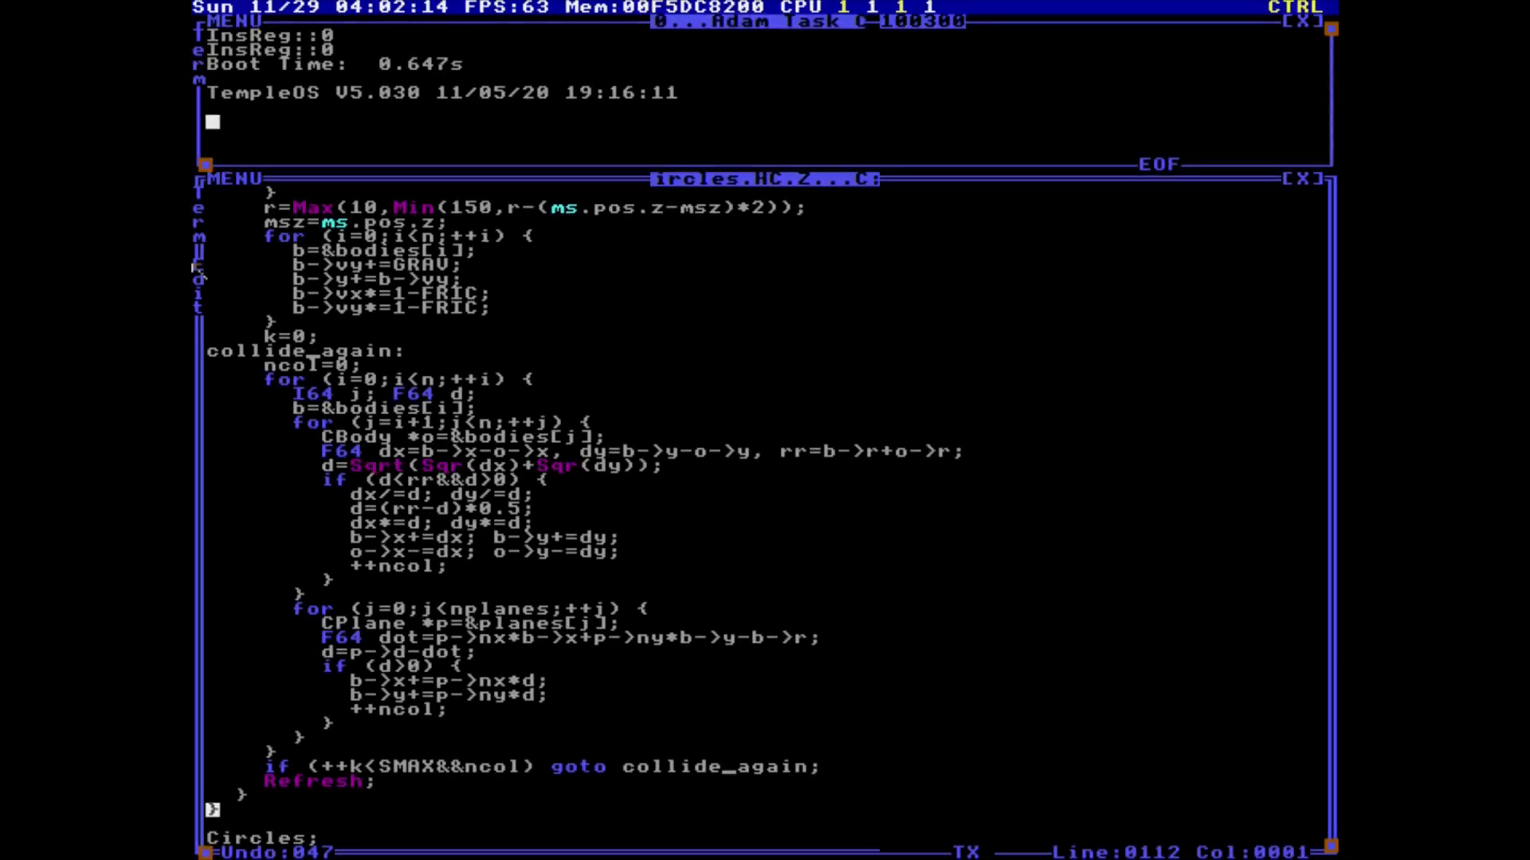
key("F5")
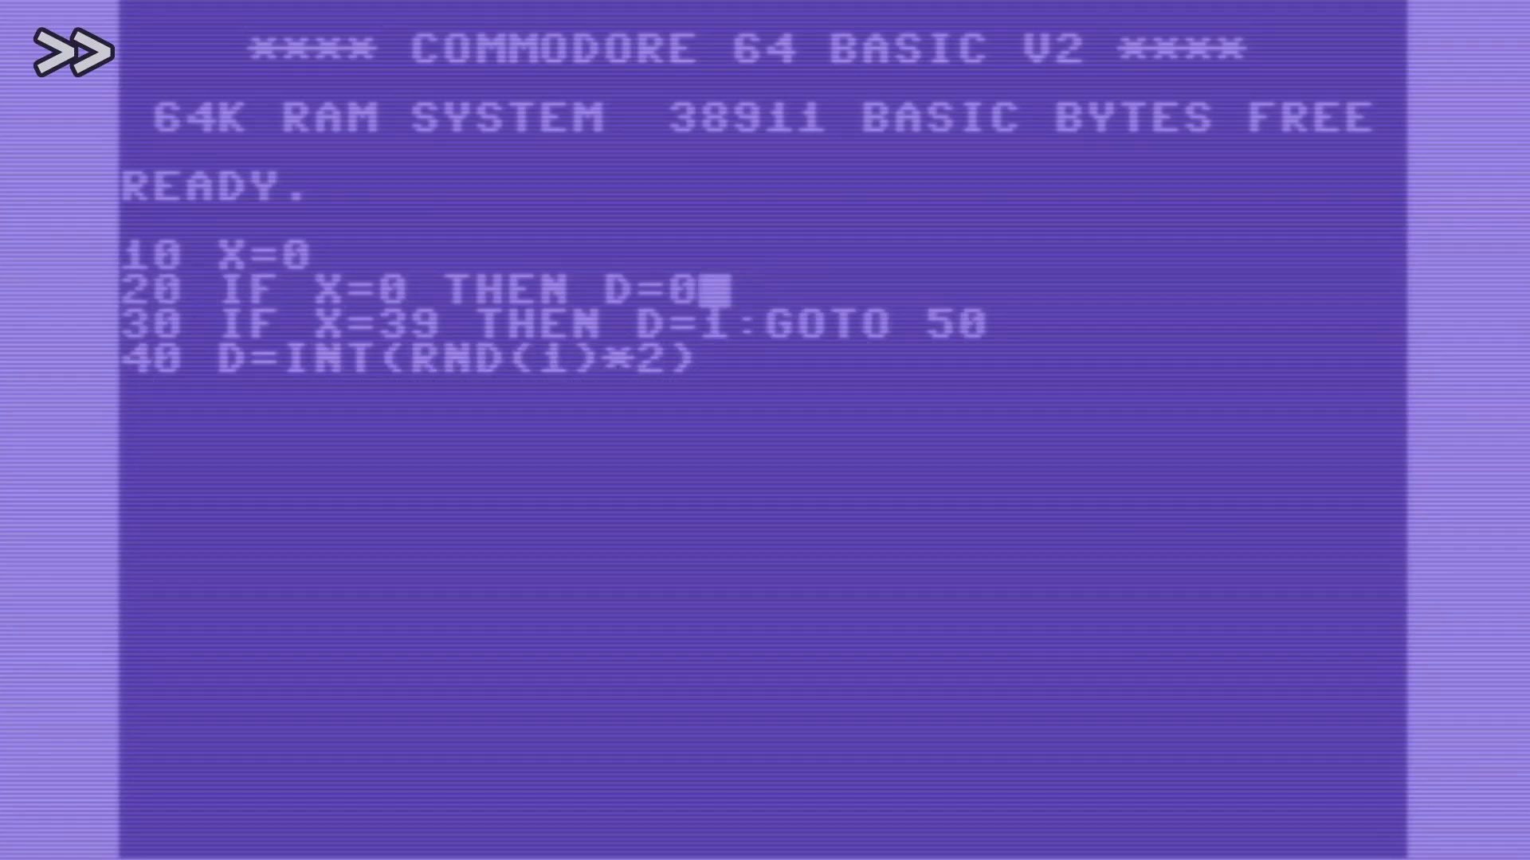
Add ':GOTO 50' to line 20, then enter lines 50–80, including '80 X=X-2*D+1'.
type(":GOTO 50")
type("70 IF D-")
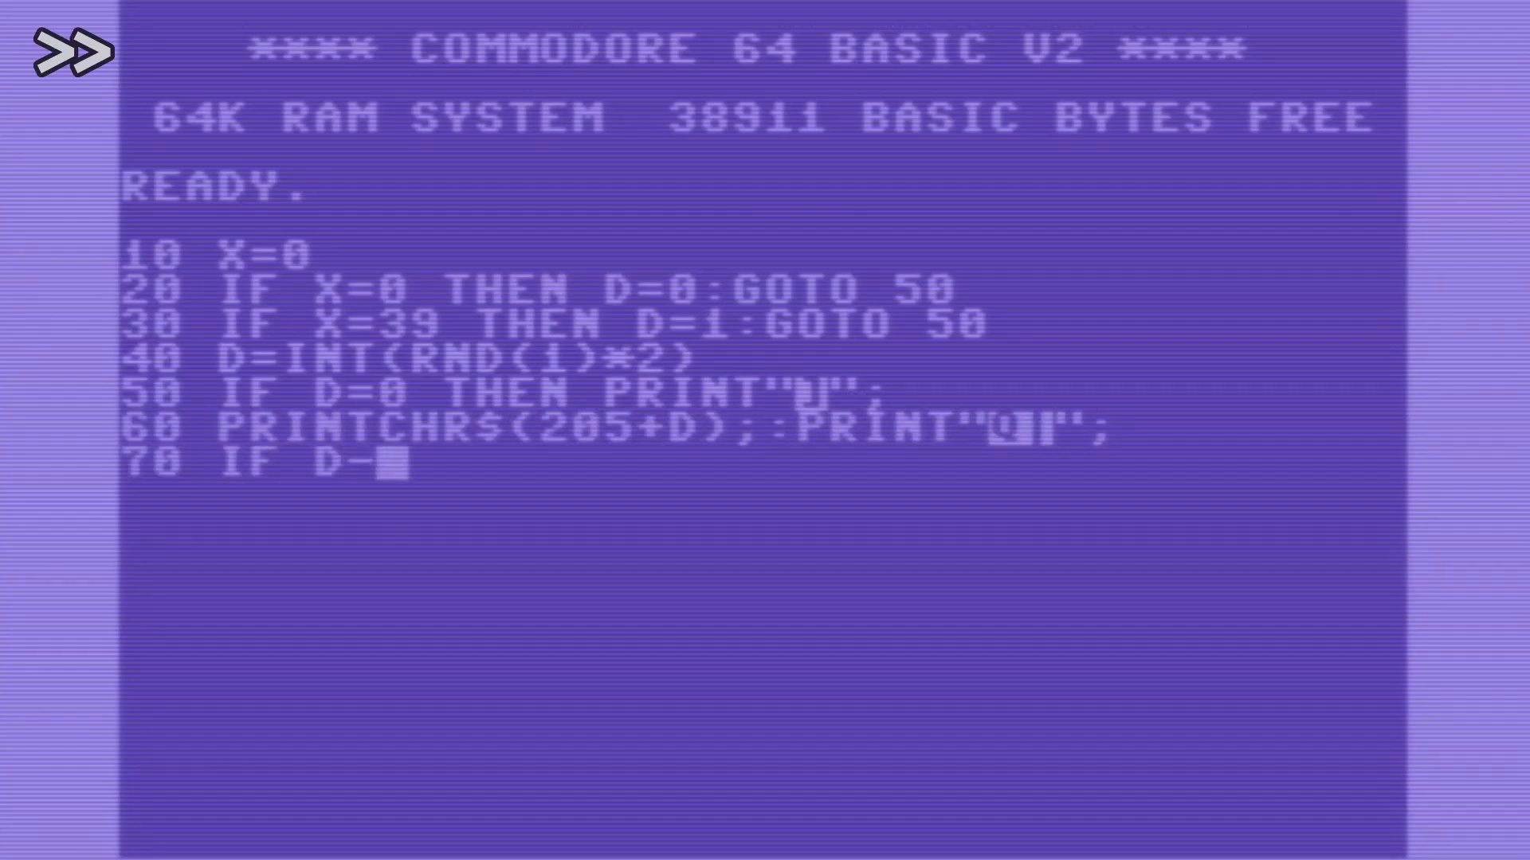
type("=1 THEN PRINT\"")
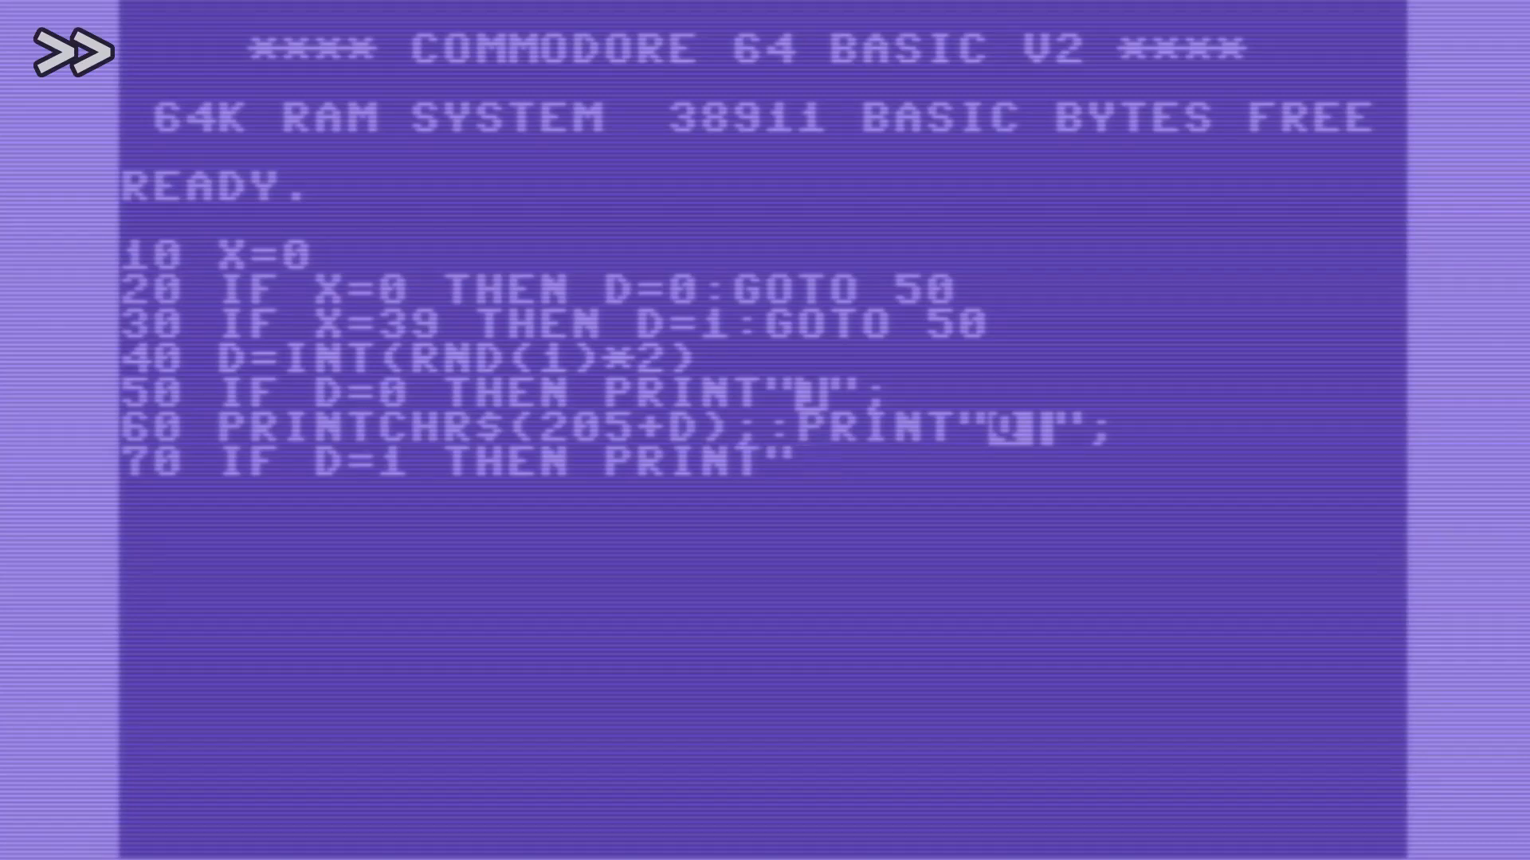
type("80 X=X-2*D+1")
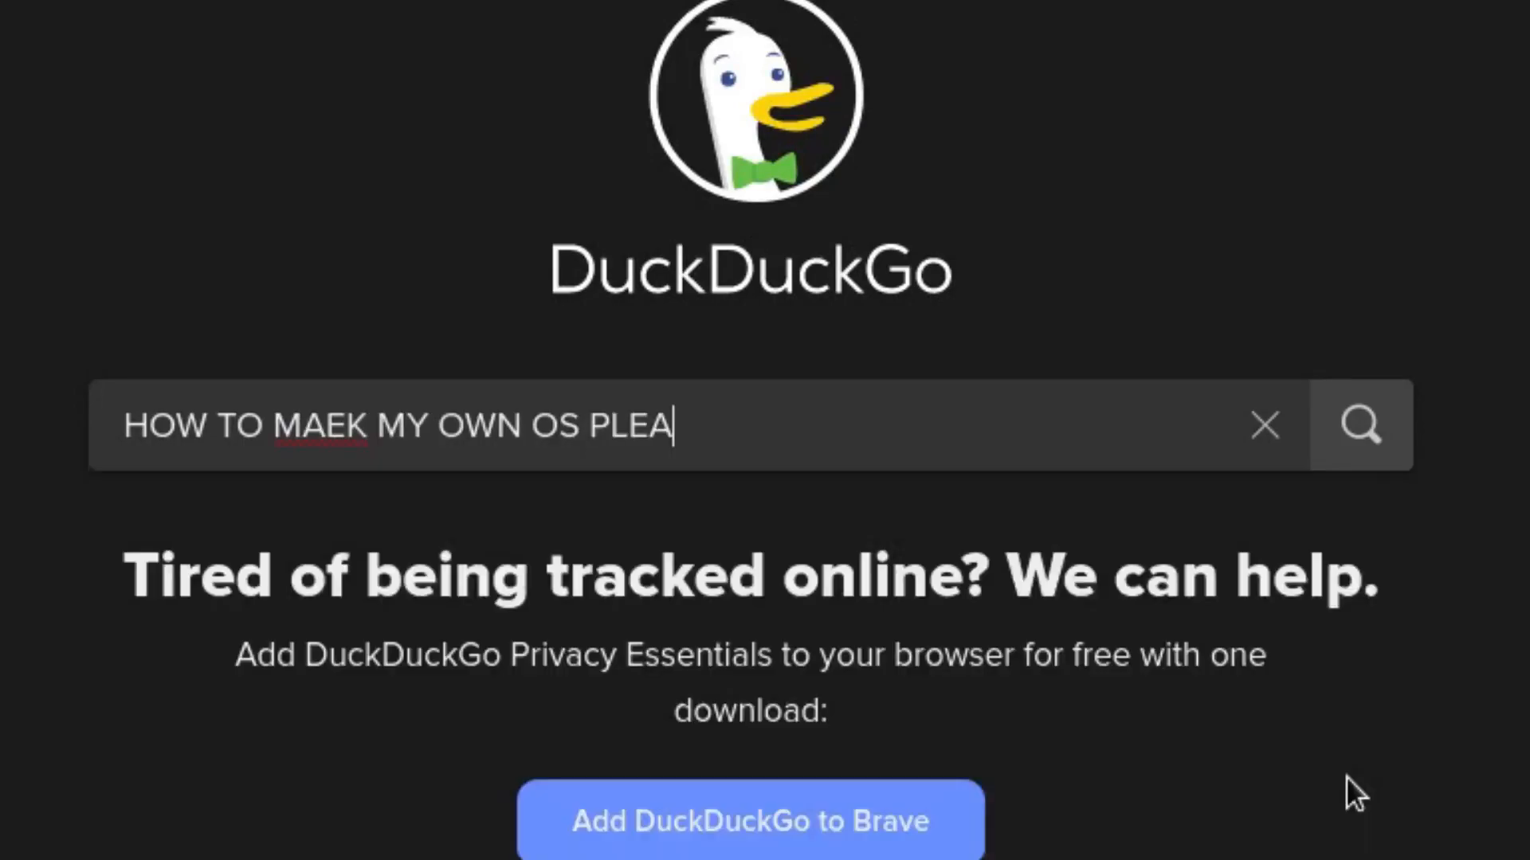
type("S HELP")
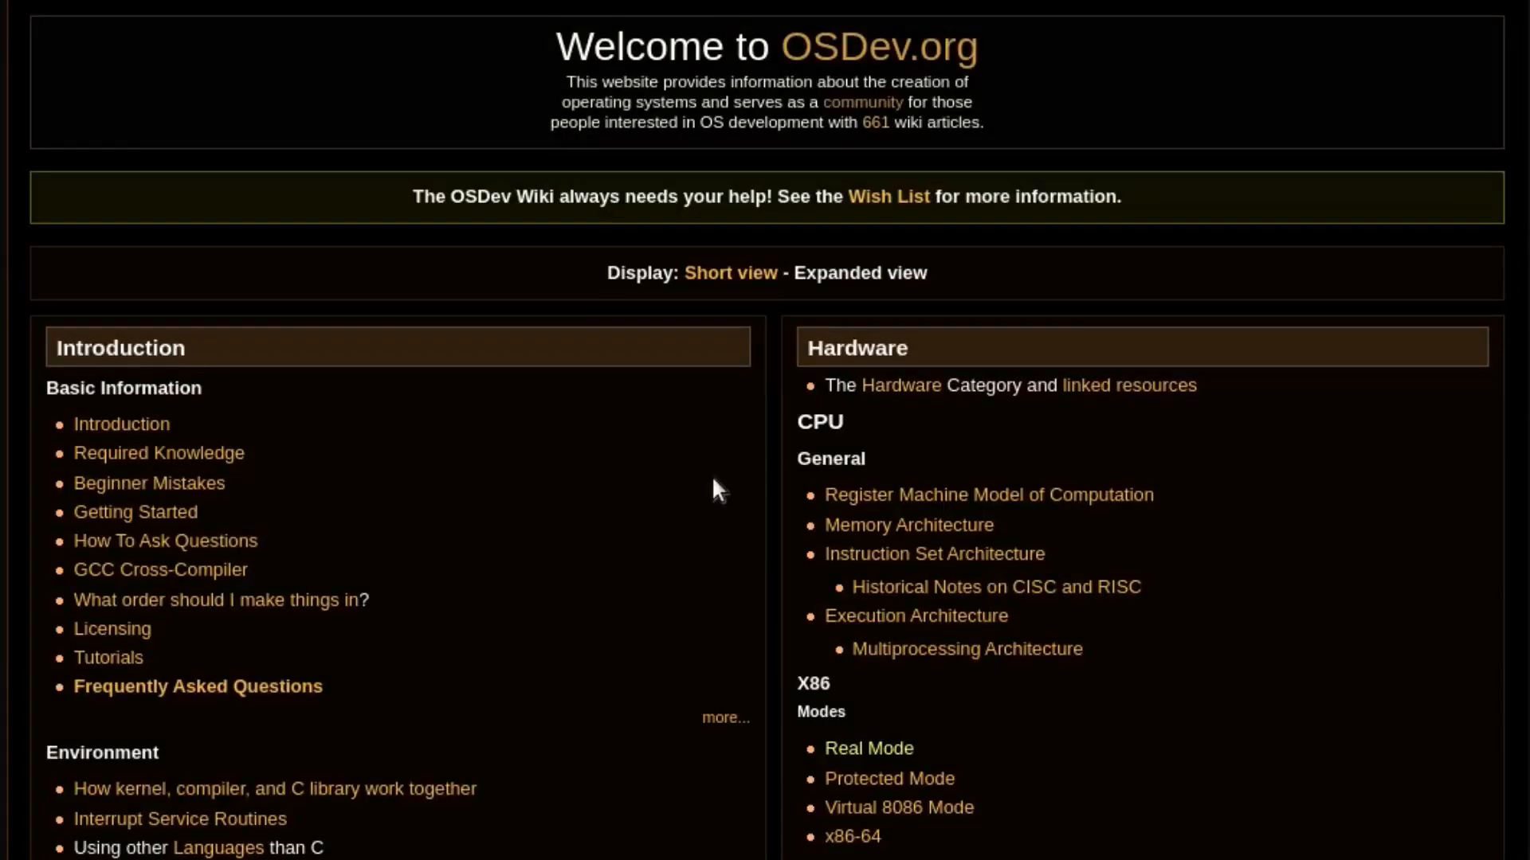
scroll("down", 3)
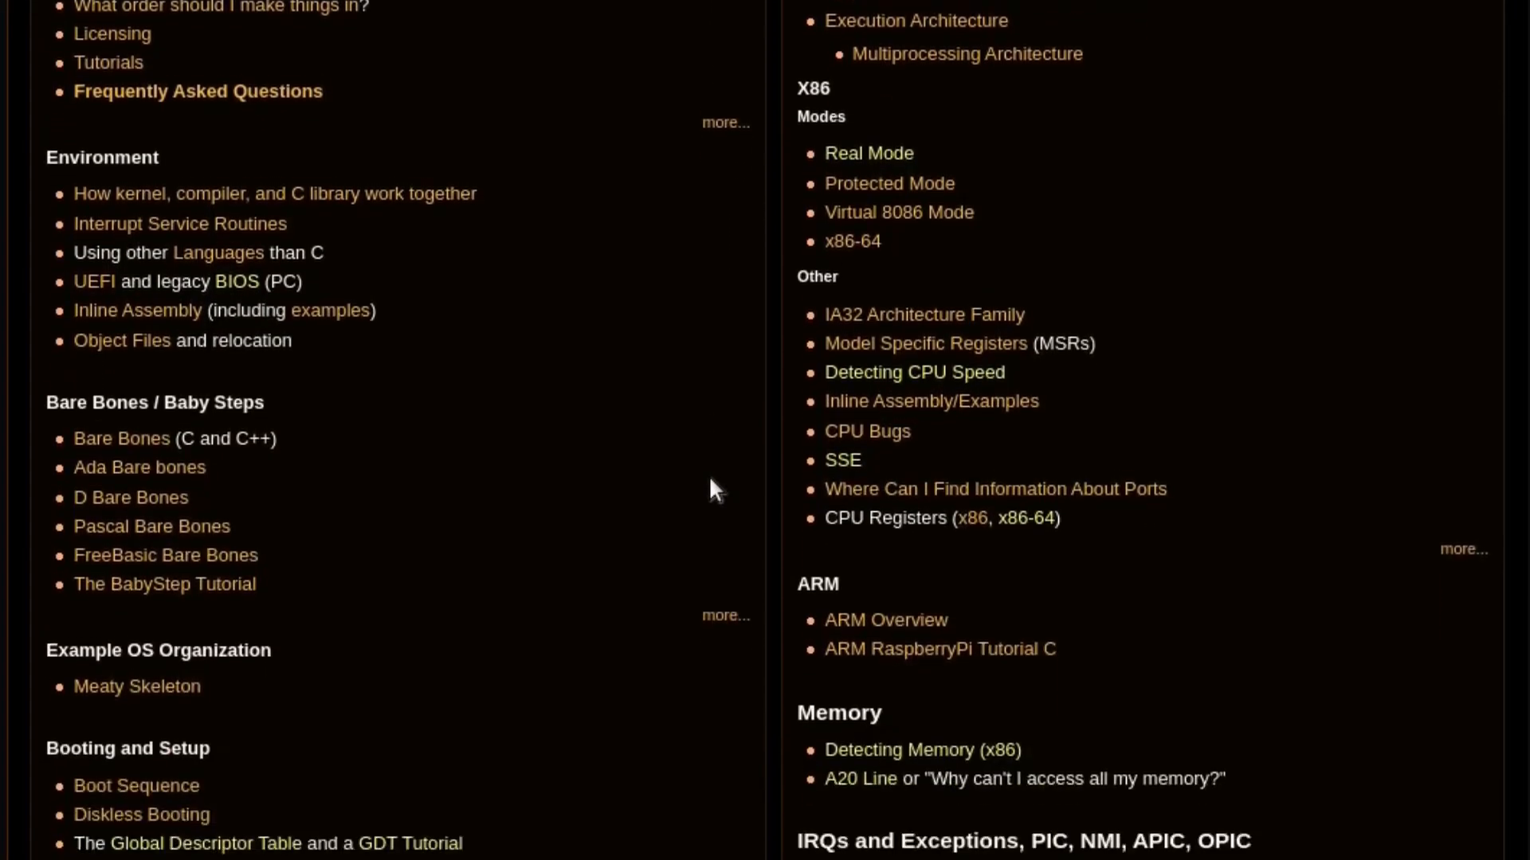
scroll("down", 3)
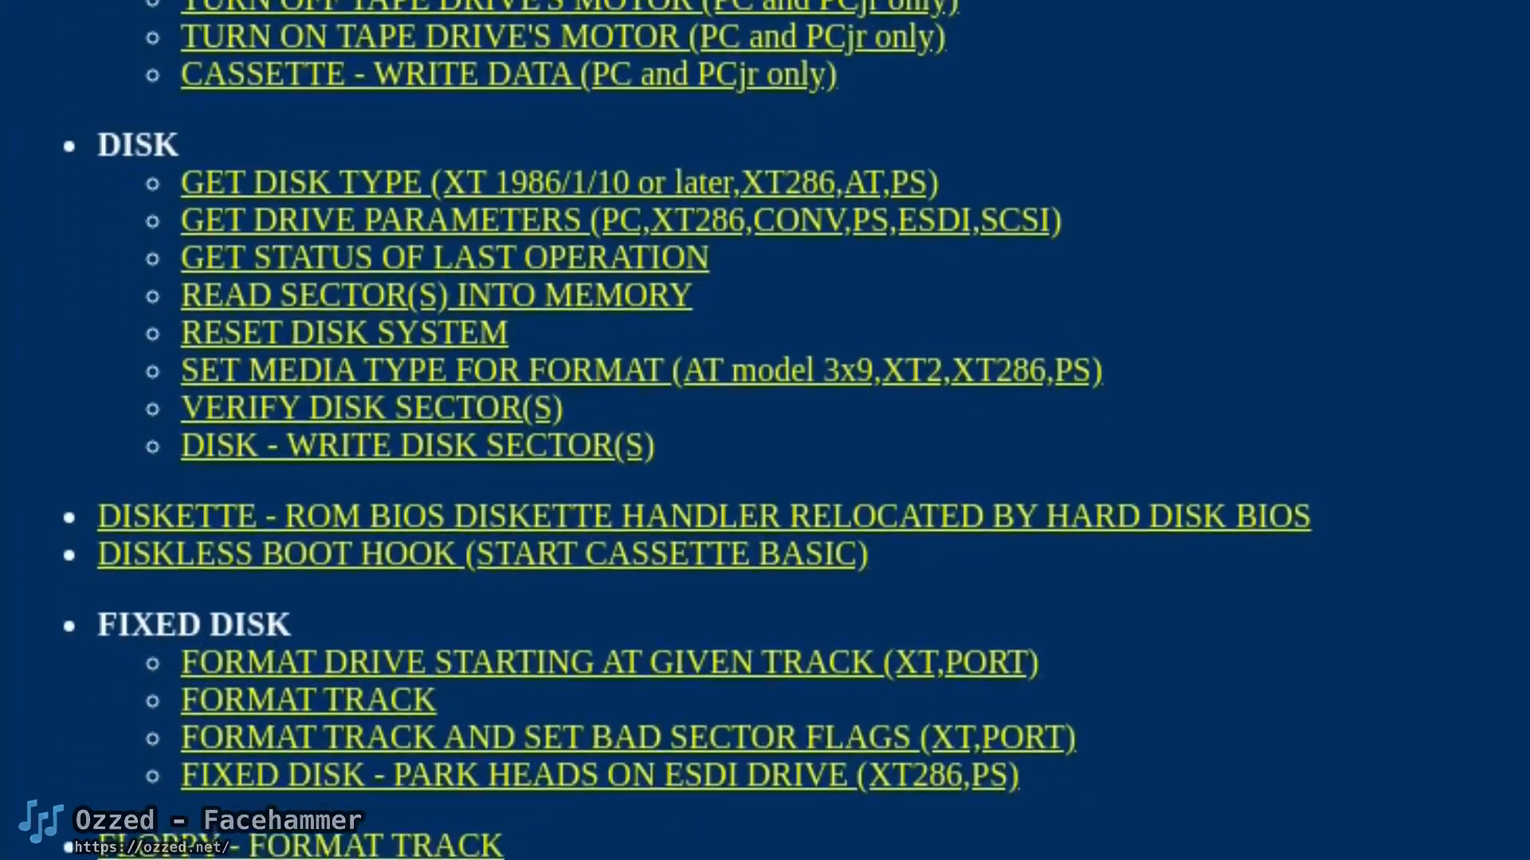
scroll("down", 3)
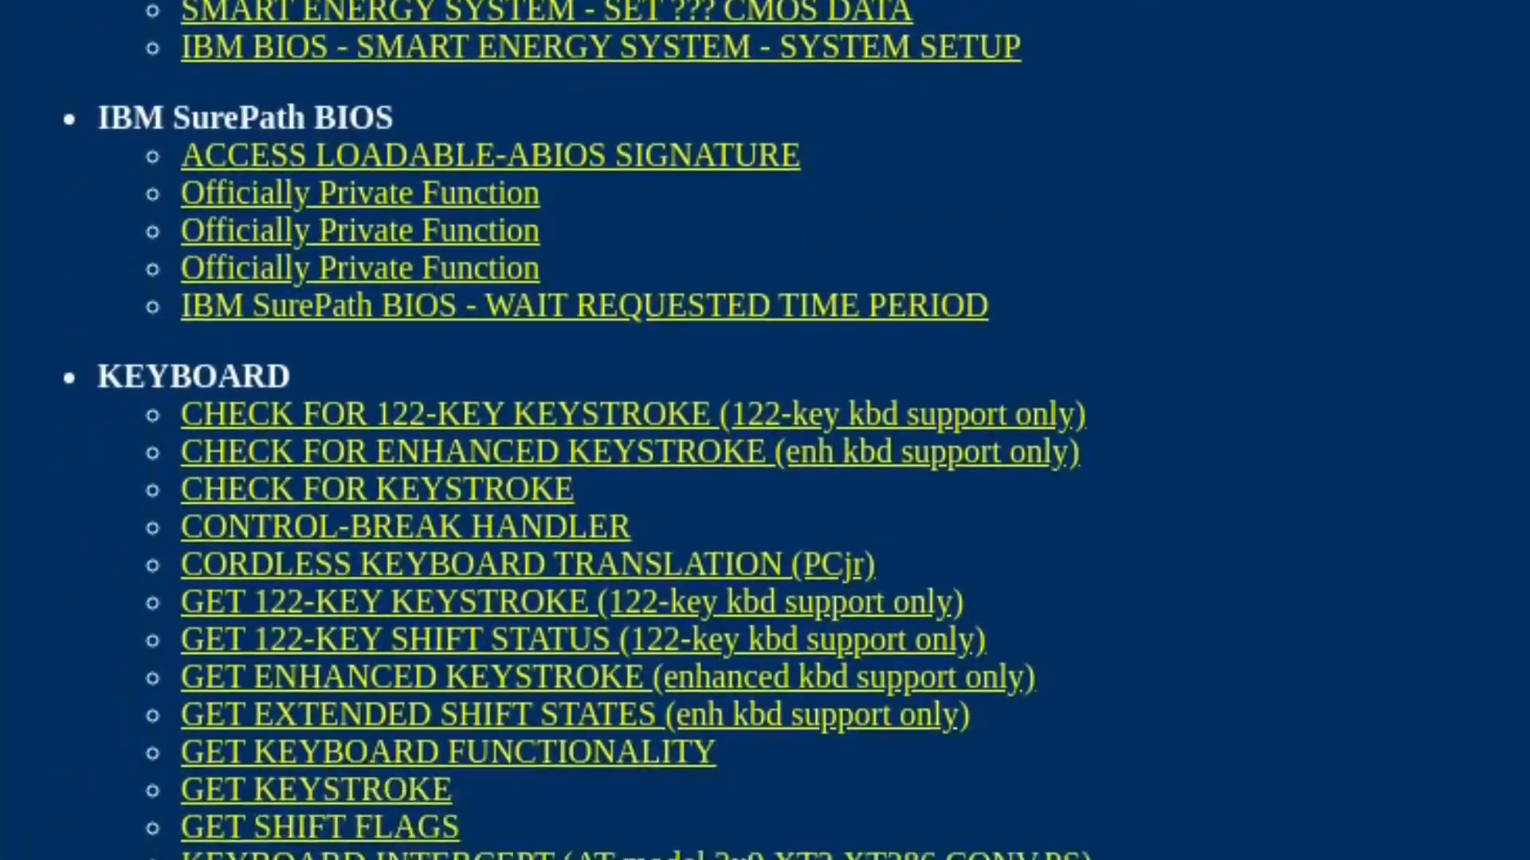
scroll("down", 3)
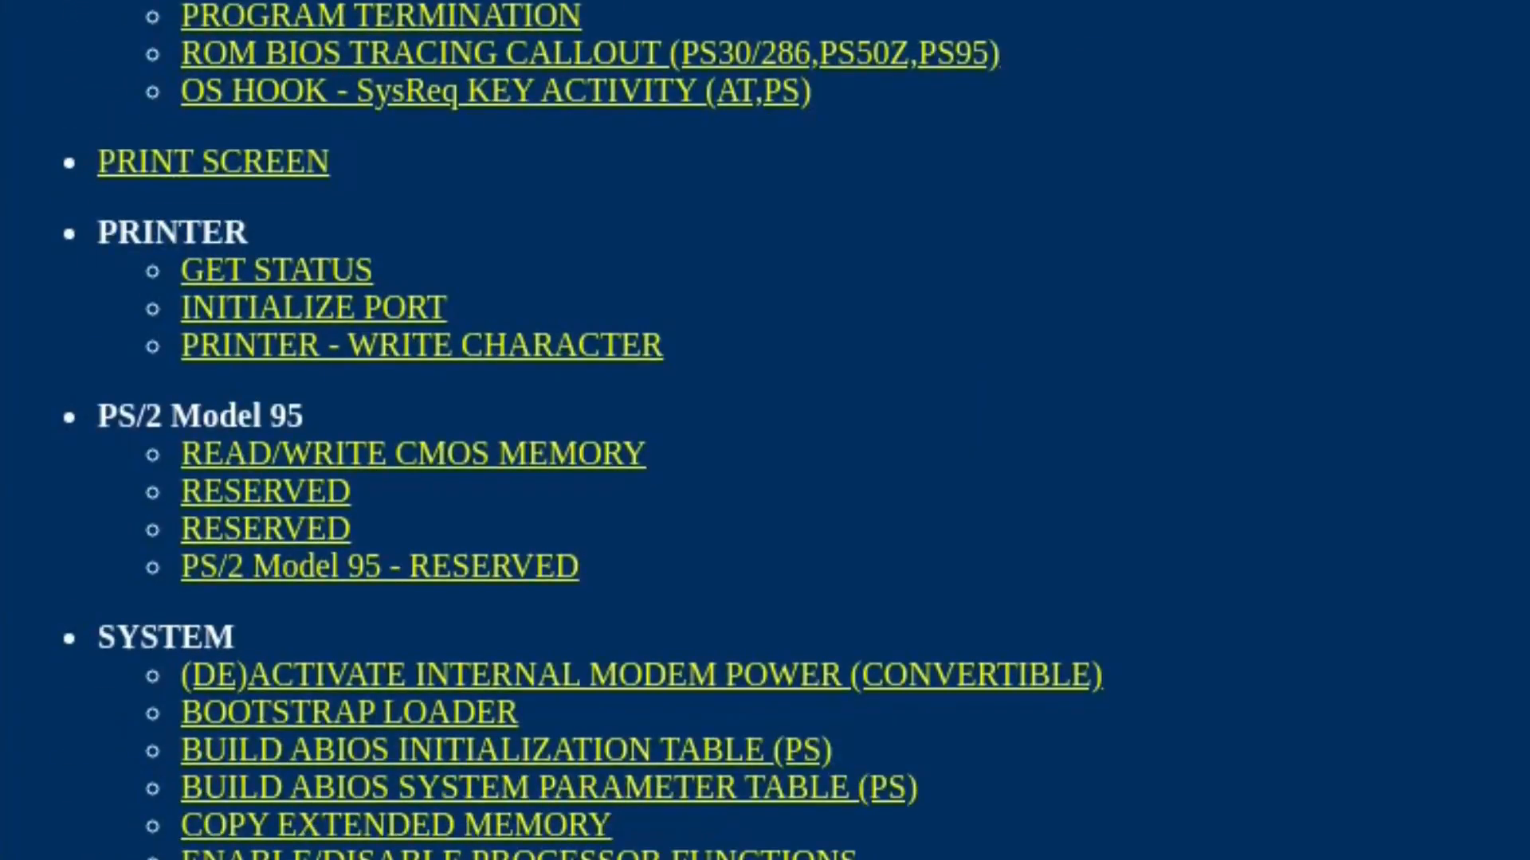